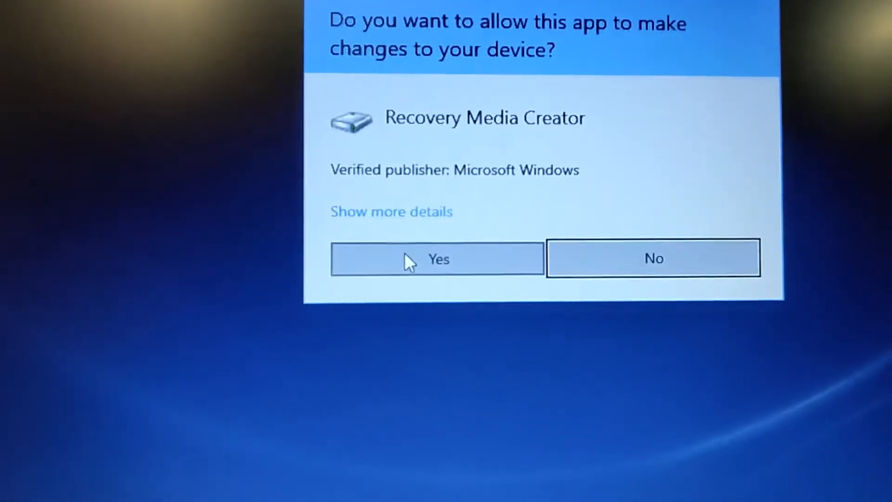
# Allow Recovery Media Creator to run and continue with system-file backup on, past the 16 GB warning.
pyautogui.click(437, 259)
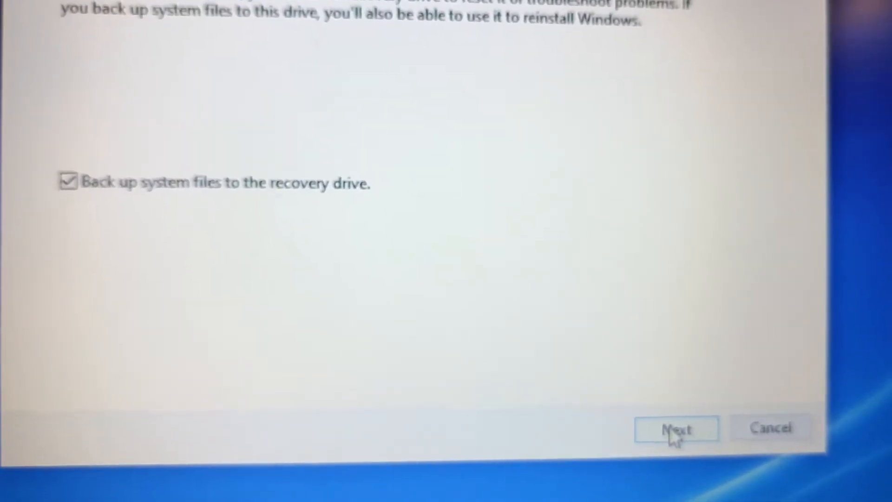
pyautogui.click(677, 429)
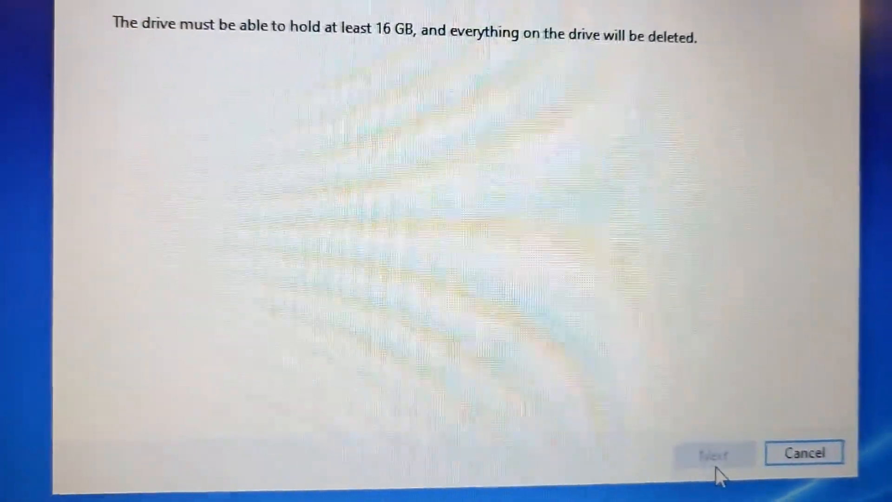
pyautogui.click(803, 452)
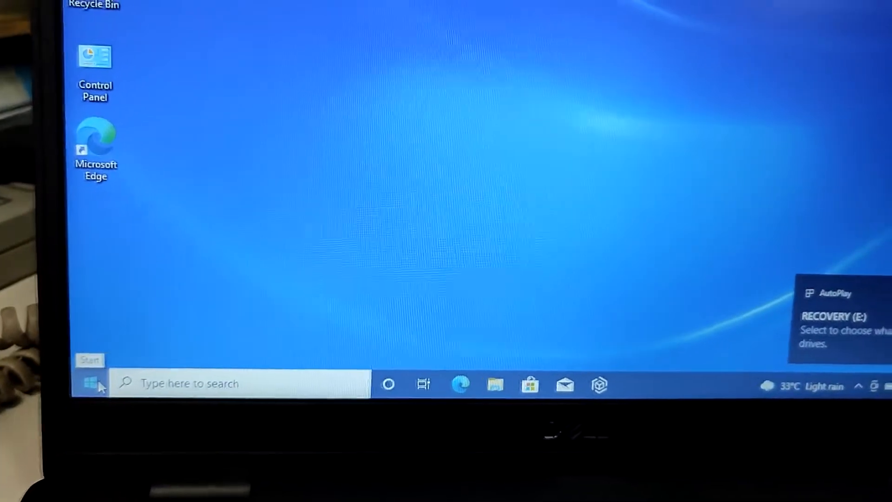
# Restart the computer from the Start menu's power options.
pyautogui.click(89, 383)
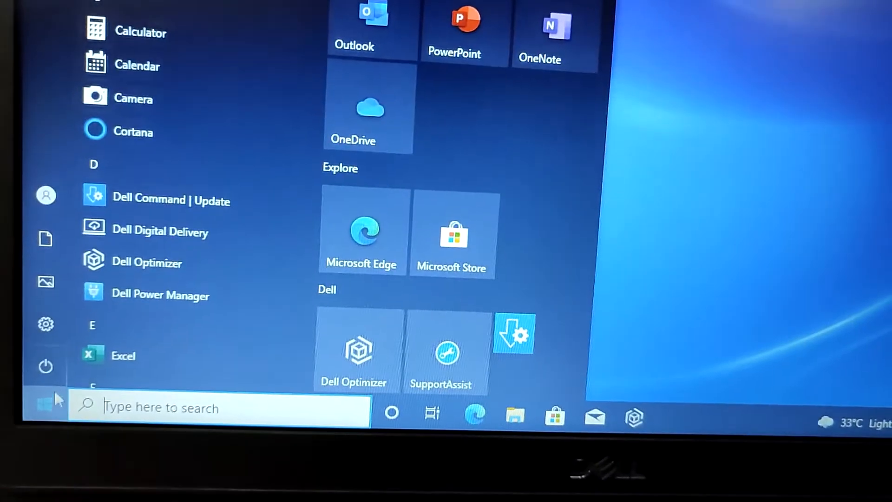
pyautogui.click(45, 366)
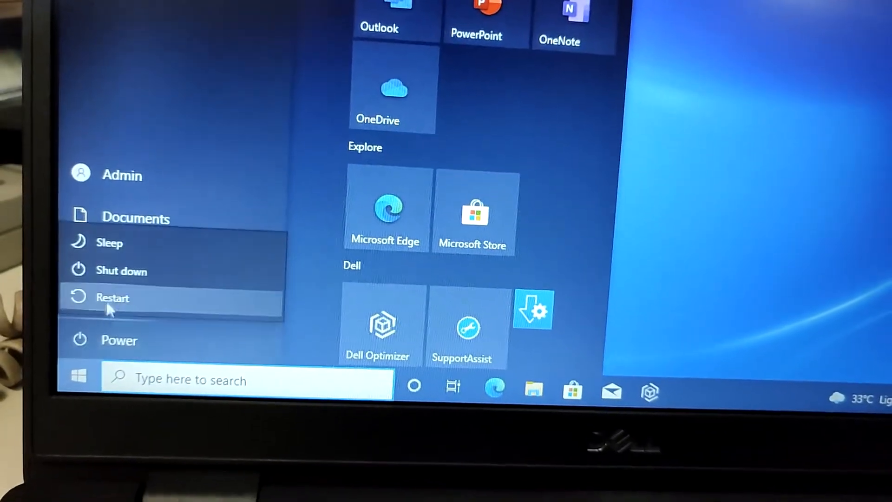
pyautogui.click(113, 298)
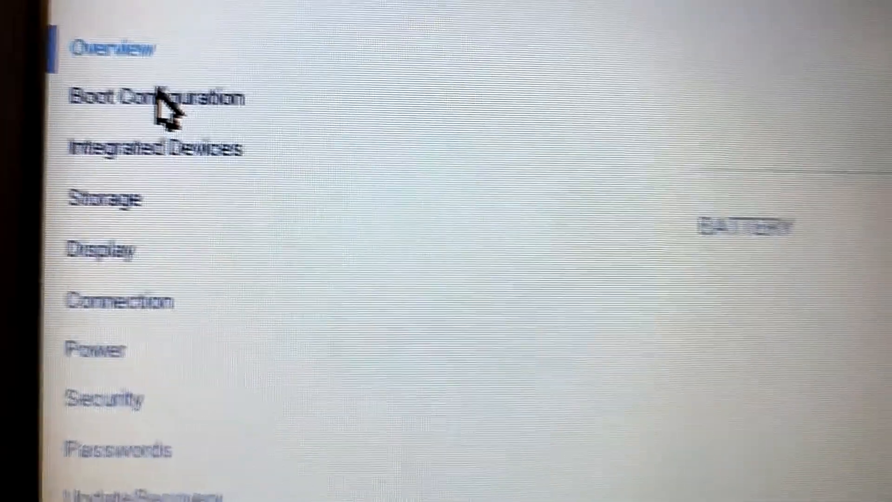
# Put UEFI SanDisk Cruzer Blade above Windows Boot Manager in Boot Configuration and apply the change.
pyautogui.click(159, 97)
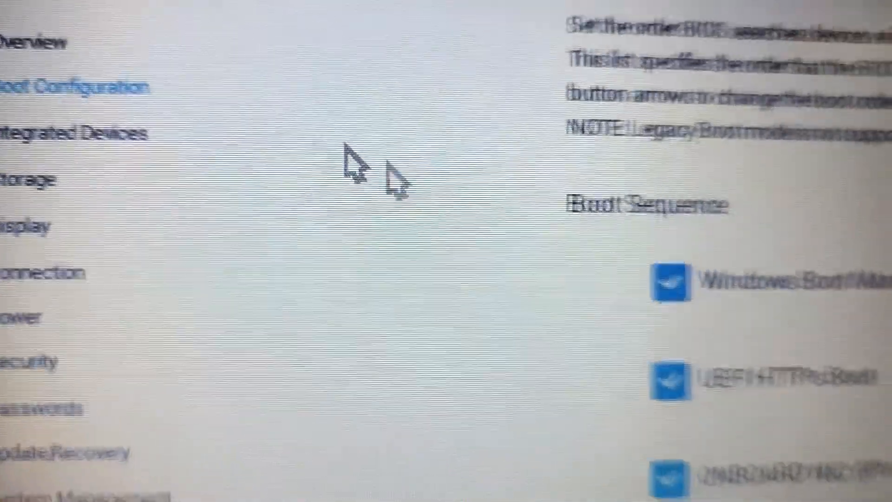
pyautogui.scroll(-3)
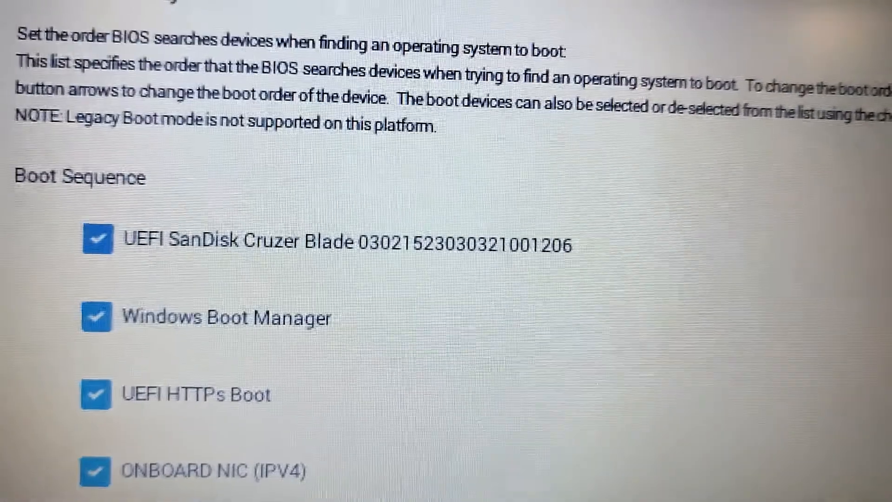
pyautogui.scroll(-3)
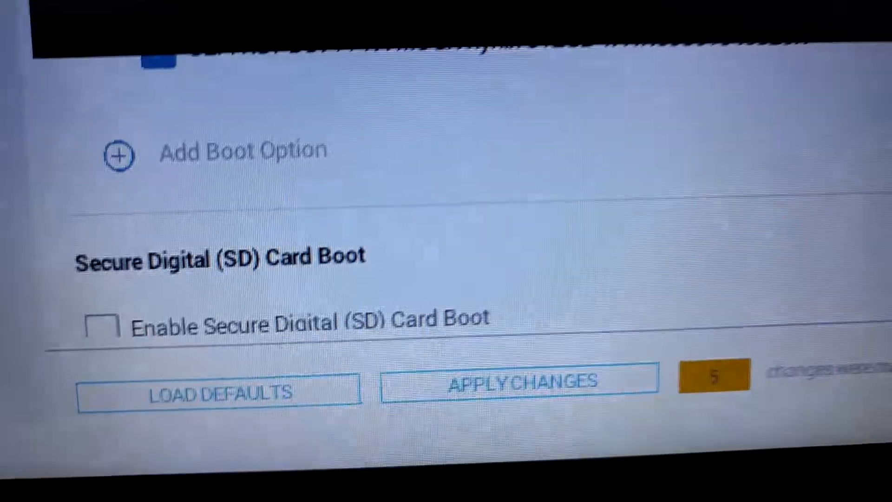
pyautogui.click(517, 380)
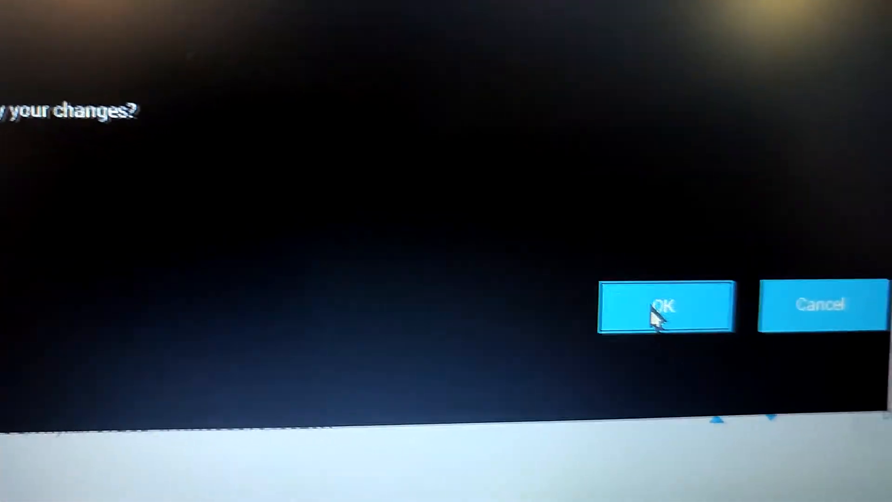
pyautogui.click(665, 305)
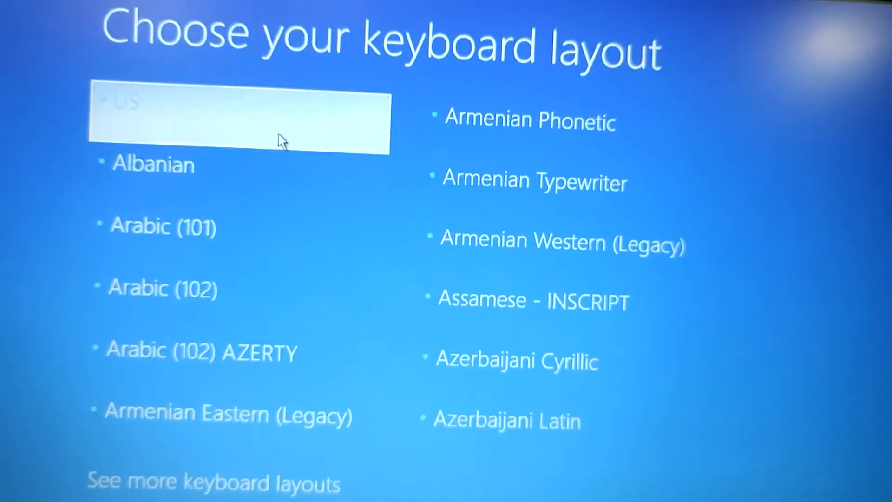
# Choose the US keyboard layout and select 'Recover from a drive'.
pyautogui.click(238, 120)
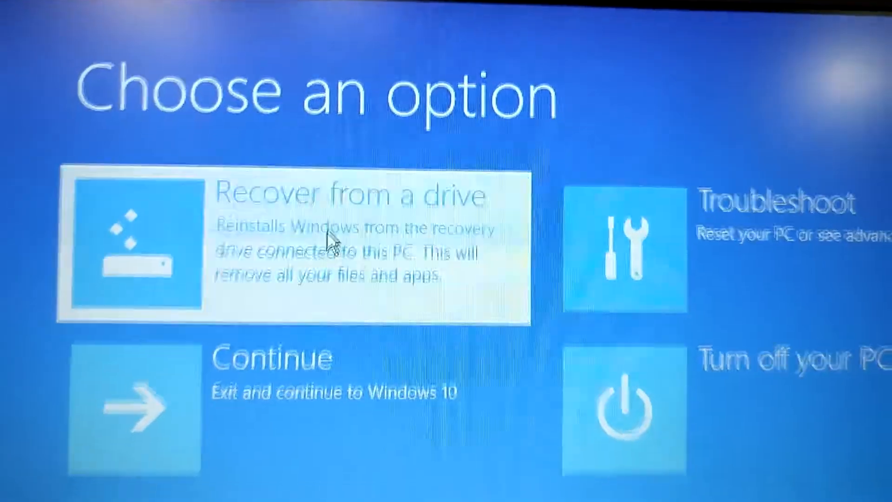
pyautogui.click(295, 247)
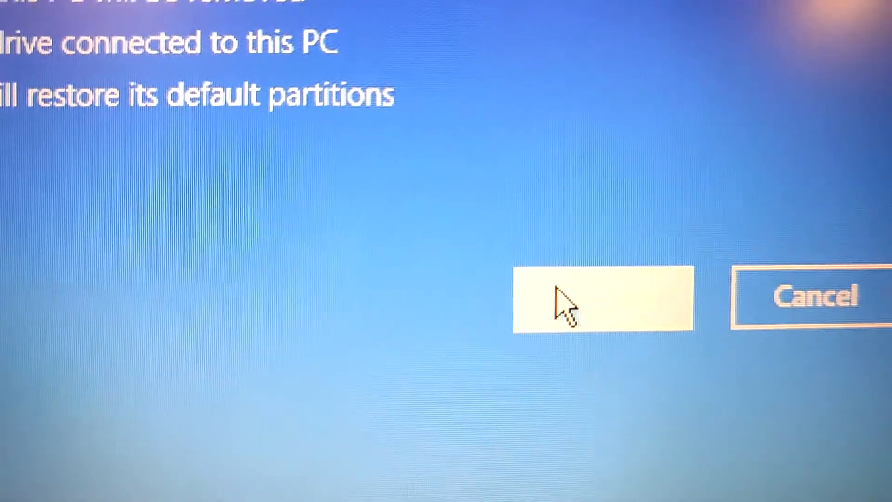
pyautogui.click(603, 300)
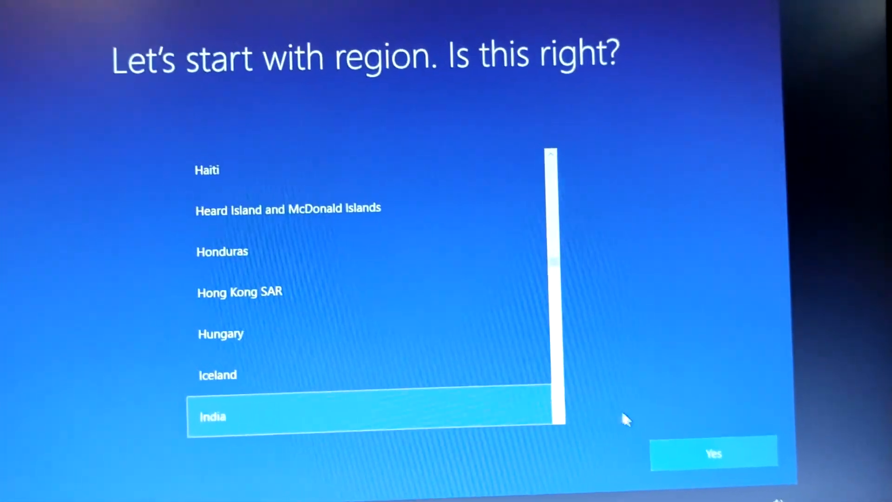
# Confirm India as region and the keyboard layout, skipping a second layout.
pyautogui.click(714, 454)
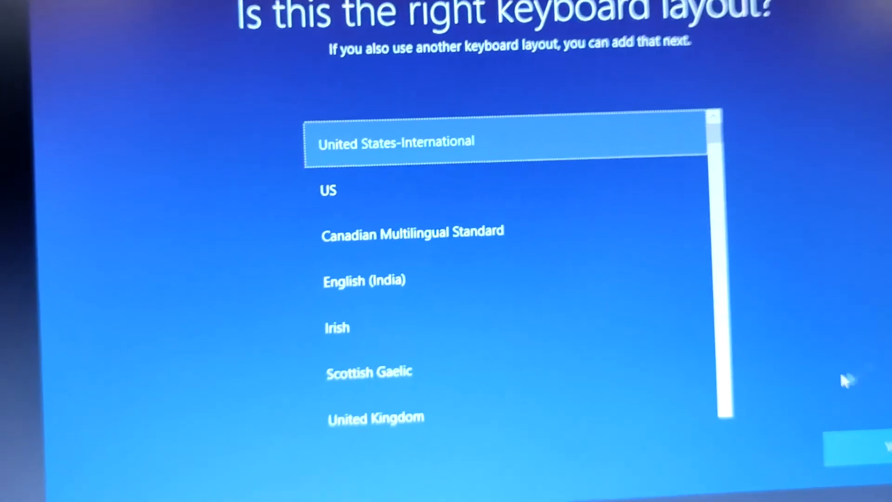
pyautogui.click(404, 257)
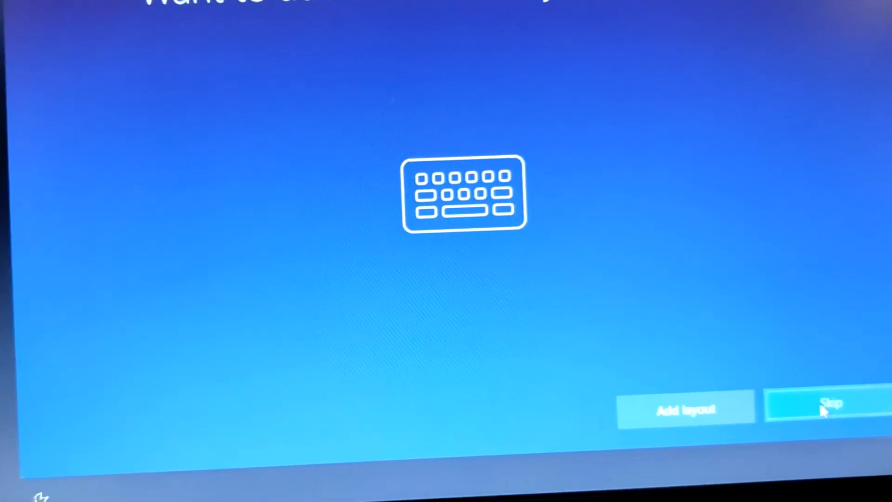
pyautogui.click(825, 407)
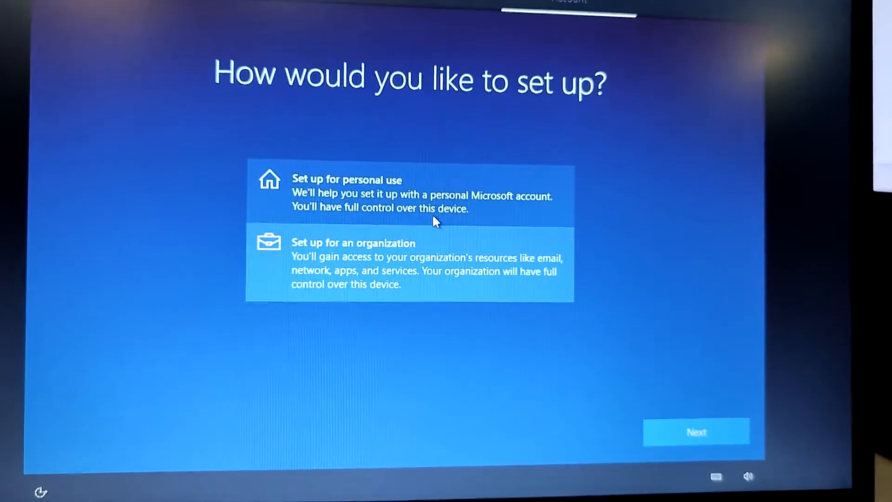
# Choose organization setup and enter 'Admin' as the local account name.
pyautogui.click(409, 265)
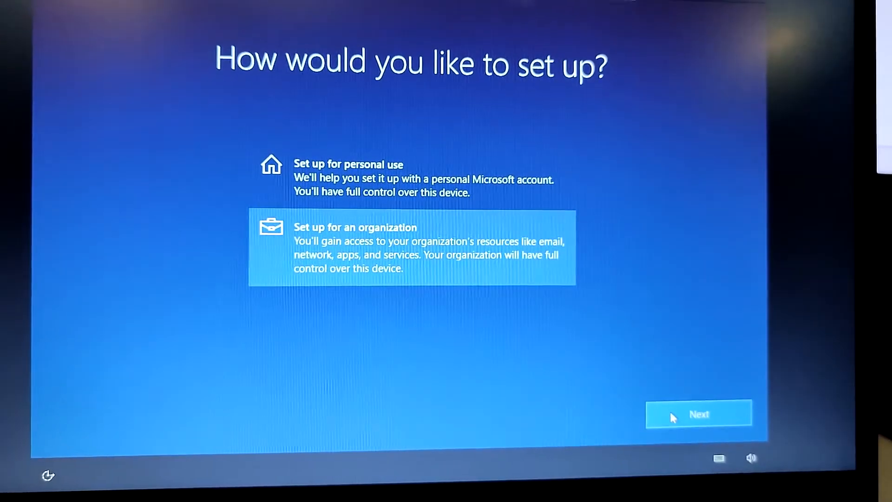
pyautogui.click(698, 414)
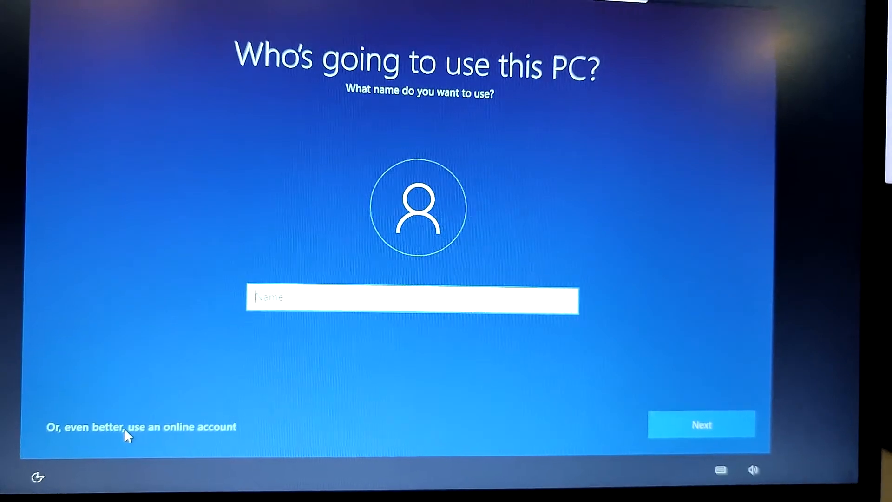
pyautogui.write('Admin')
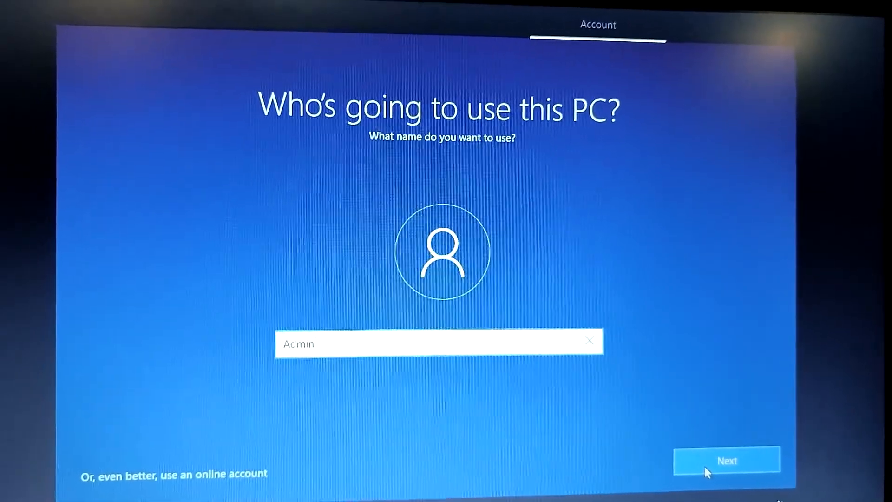
pyautogui.click(726, 461)
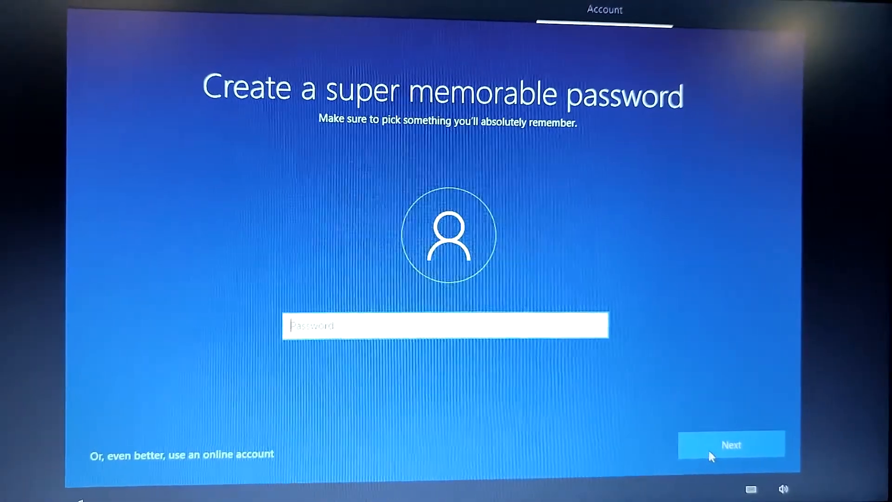
# Leave the password blank and accept privacy settings with Advertising ID switched off.
pyautogui.click(731, 444)
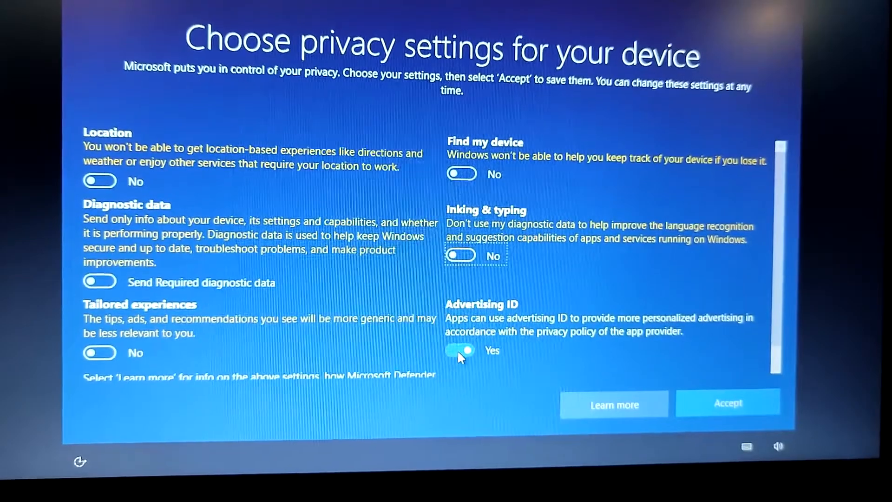
pyautogui.click(461, 350)
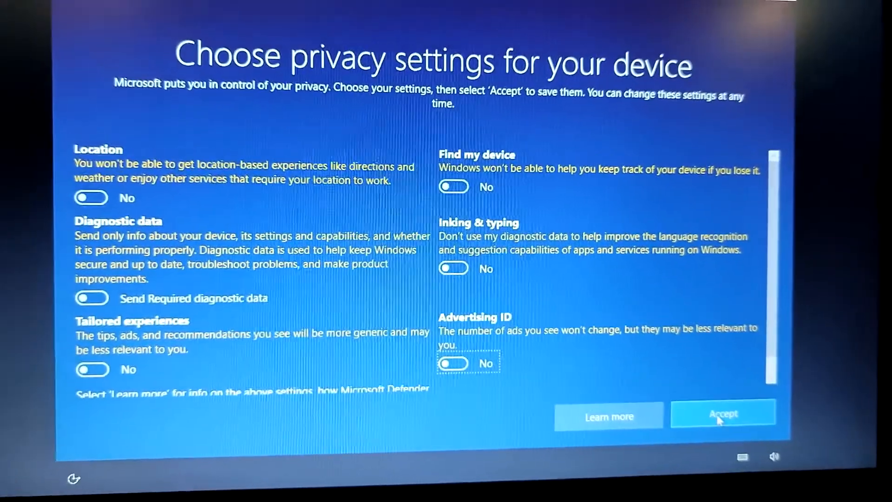
pyautogui.click(723, 413)
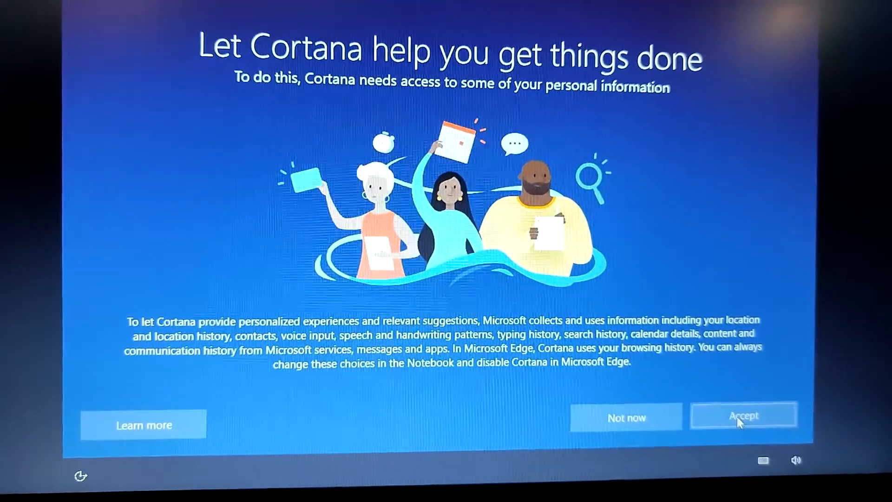
# Accept Cortana and continue past Dell registration and support preferences.
pyautogui.click(744, 417)
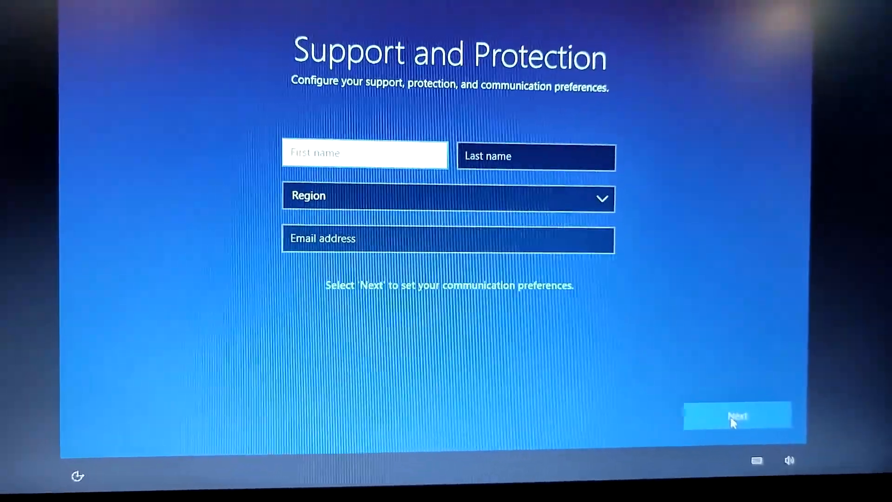
pyautogui.click(737, 414)
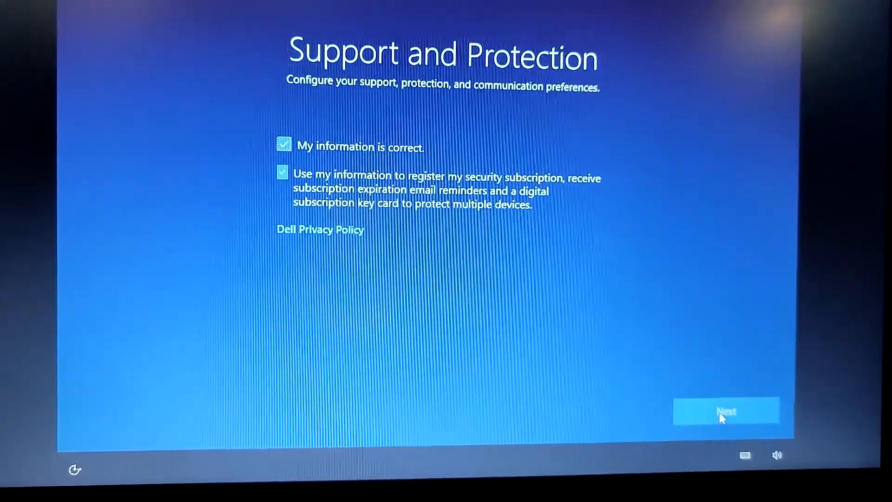
pyautogui.click(726, 410)
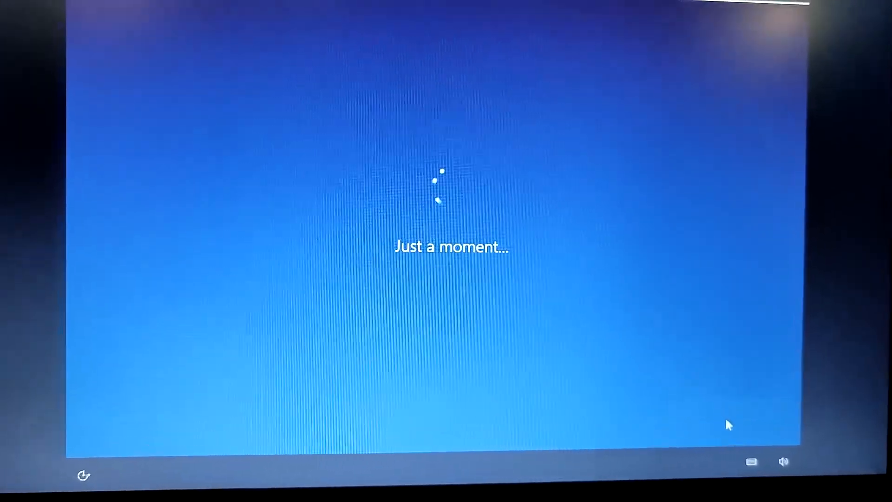